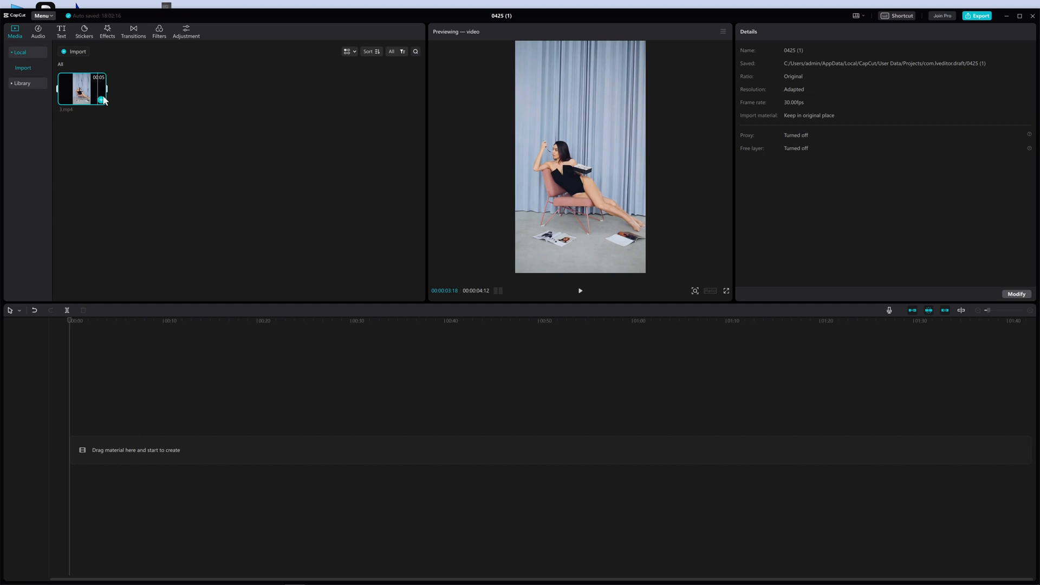
Step: Place 3.mp4 on the timeline track and select the clip
drag(81, 88, 225, 450)
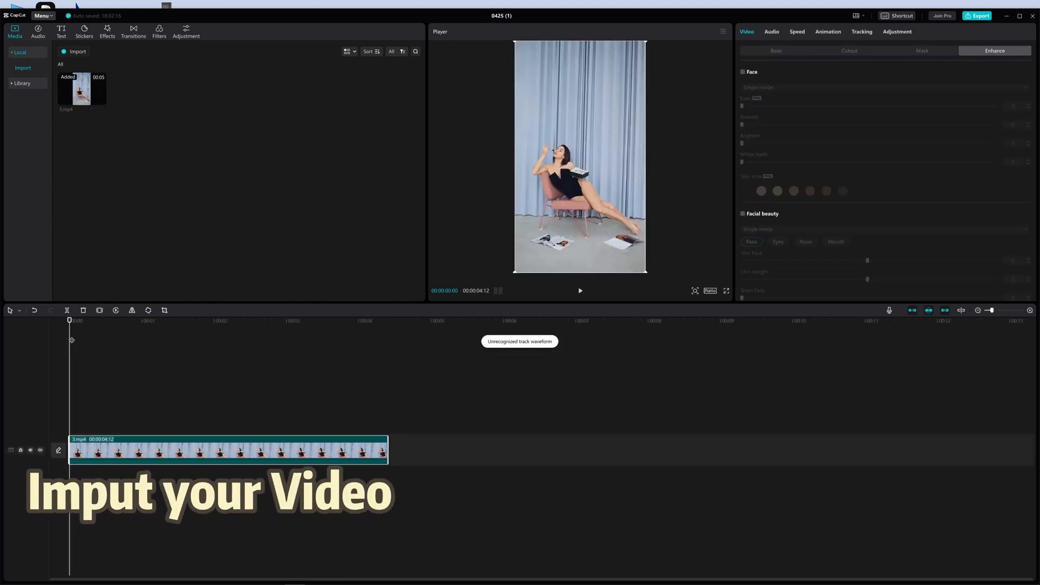
click(580, 290)
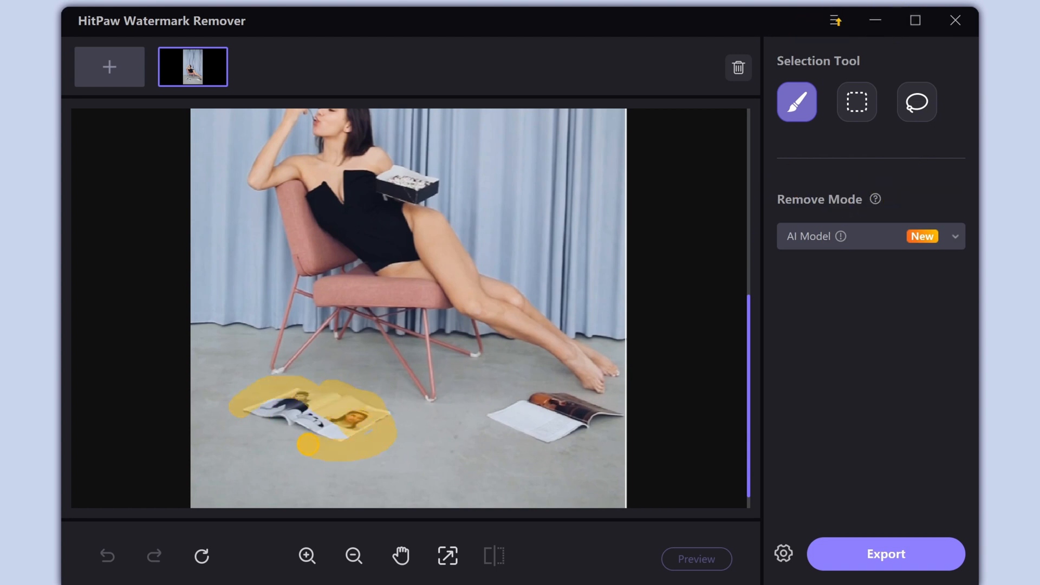
Step: Remove the painted left and right floor magazines from the still image
click(696, 559)
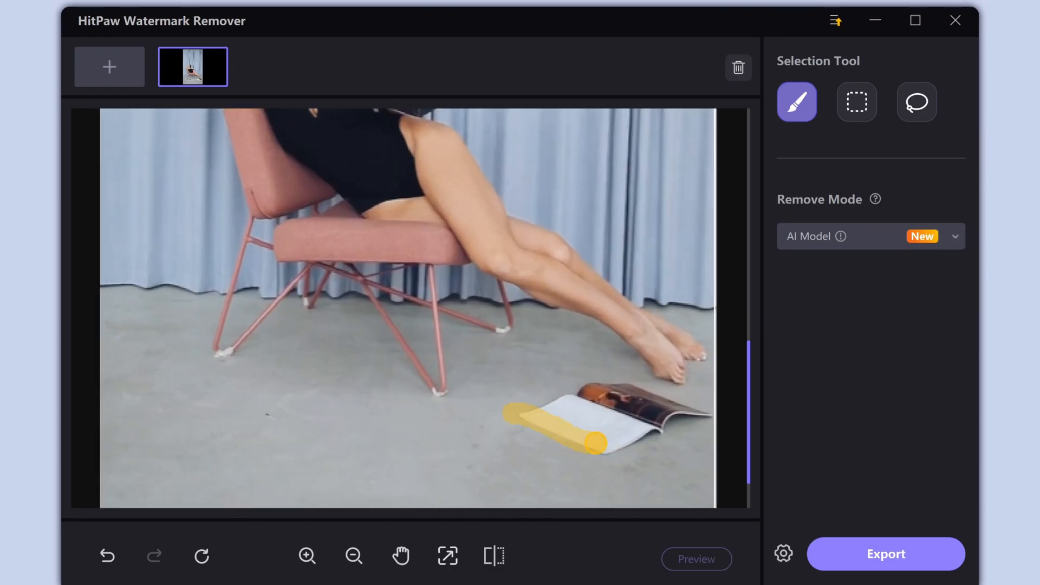
click(696, 559)
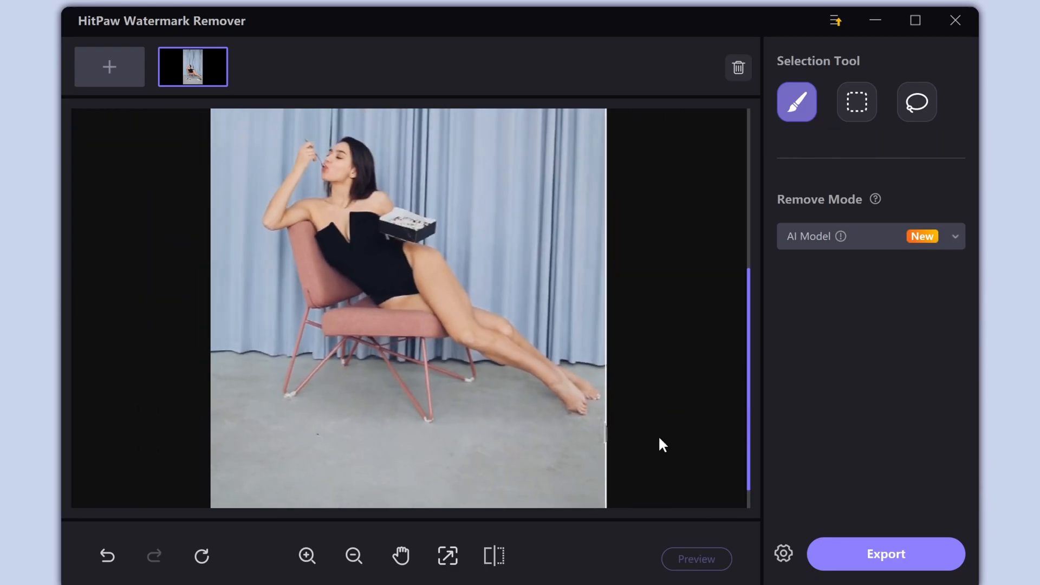
click(885, 553)
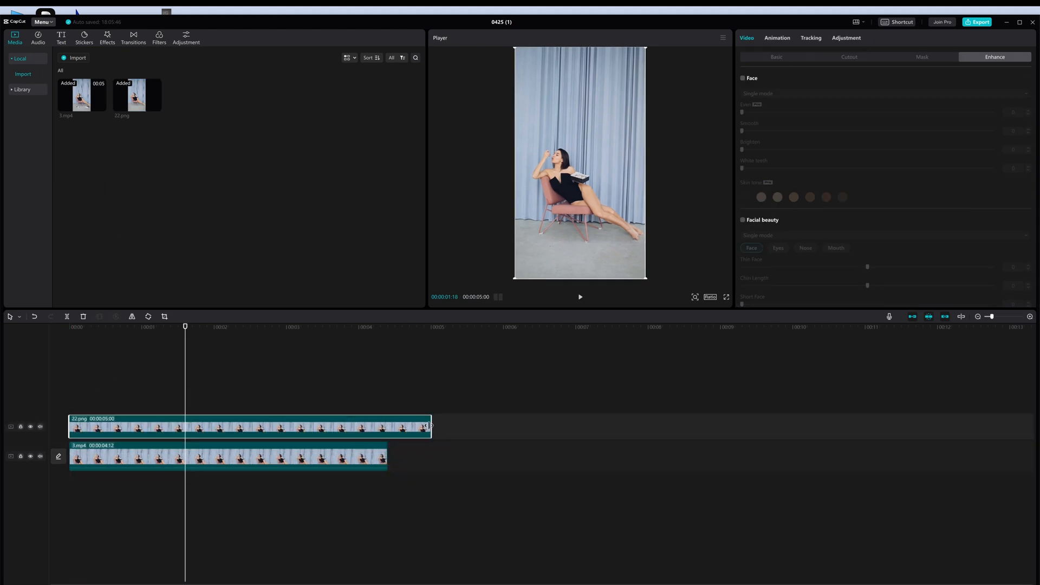
Step: Trim the 22.png image clip so it ends with the video at 00:00:04:12
drag(430, 427, 381, 427)
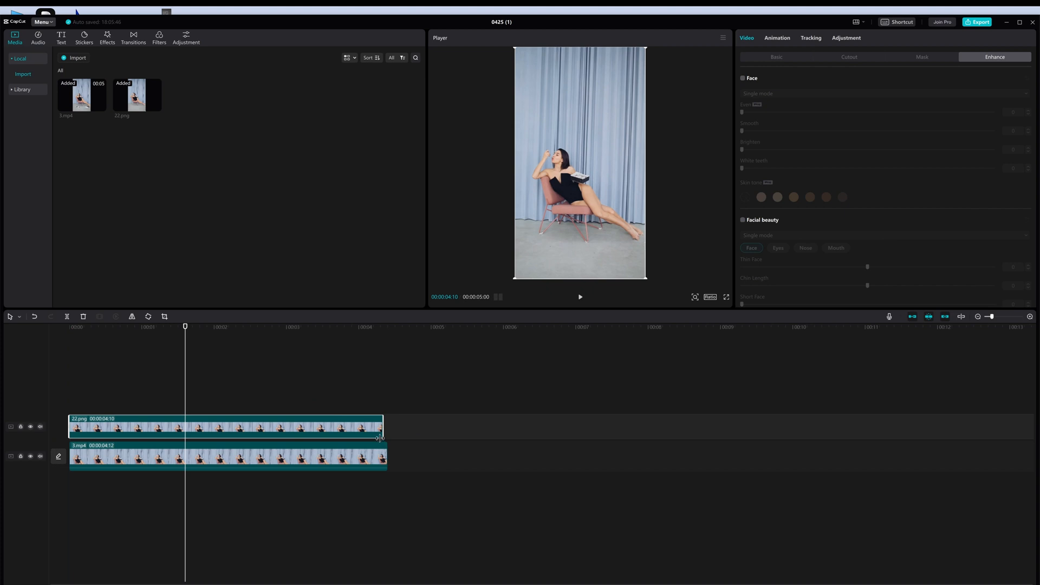
drag(381, 427, 388, 427)
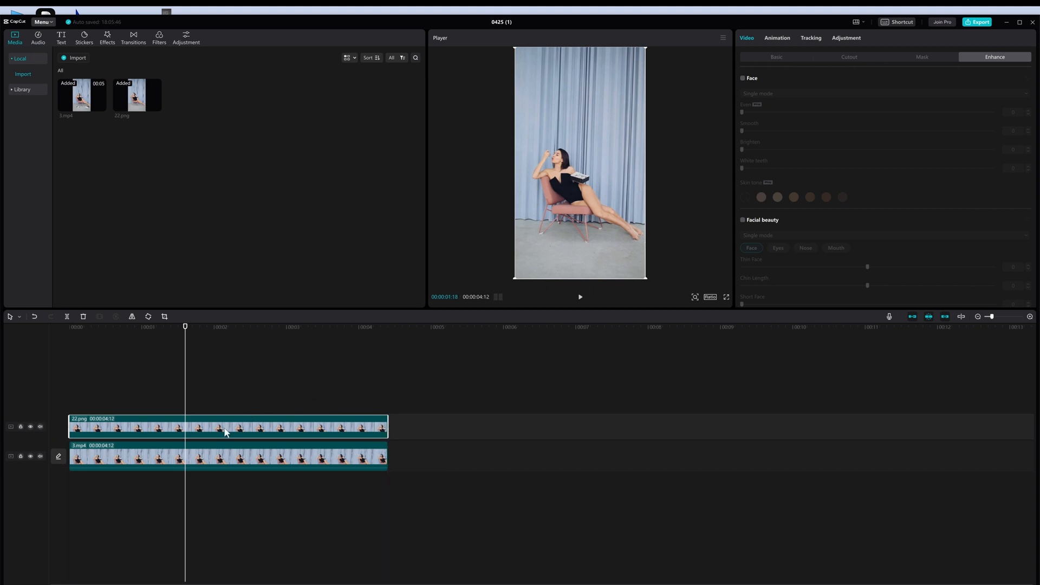
click(580, 297)
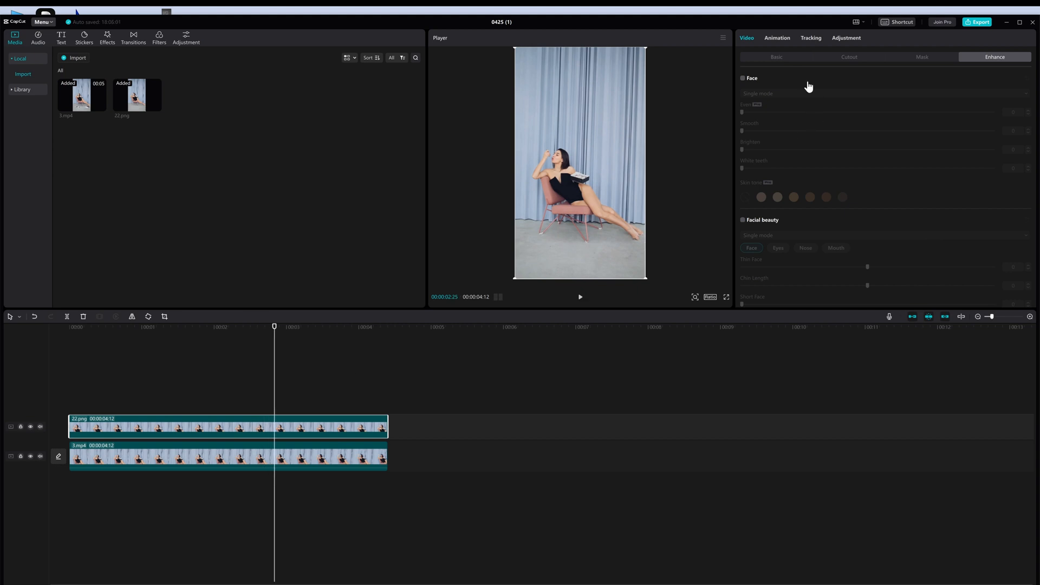
Step: Go through the Video panel's Basic, Cutout and Mask sections for the overlaid image clip
click(776, 56)
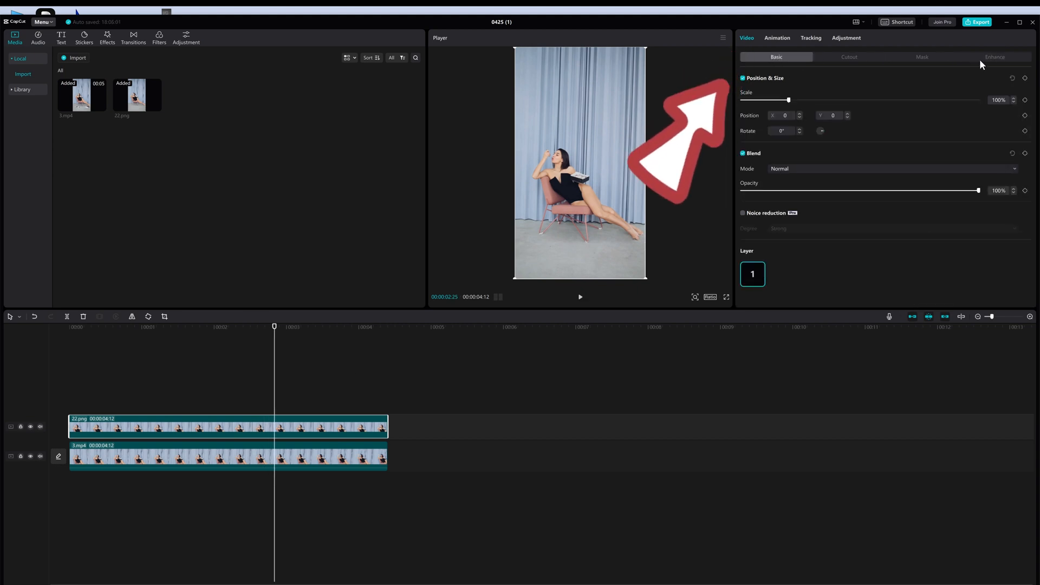
click(849, 57)
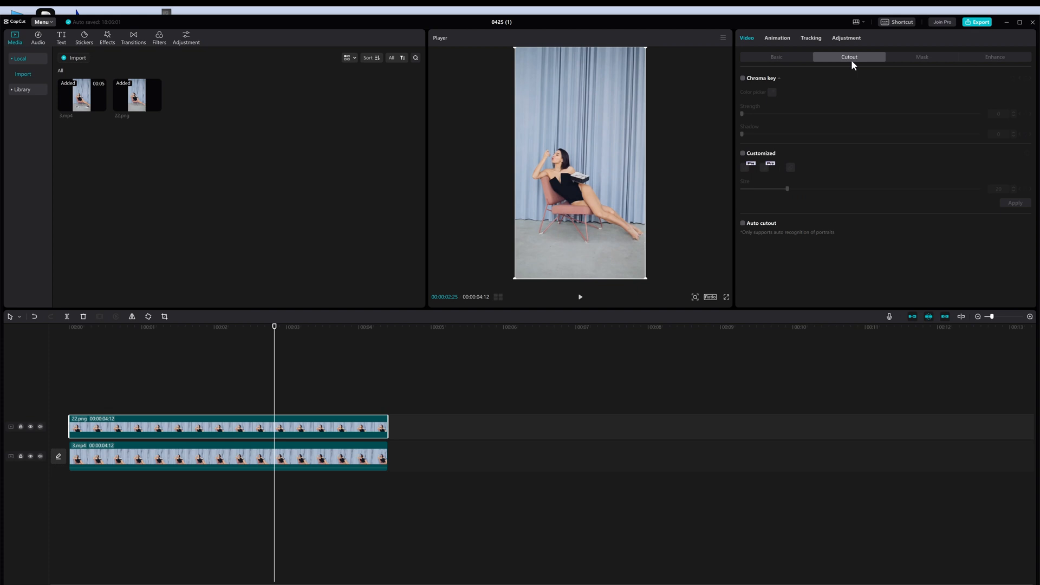
click(920, 56)
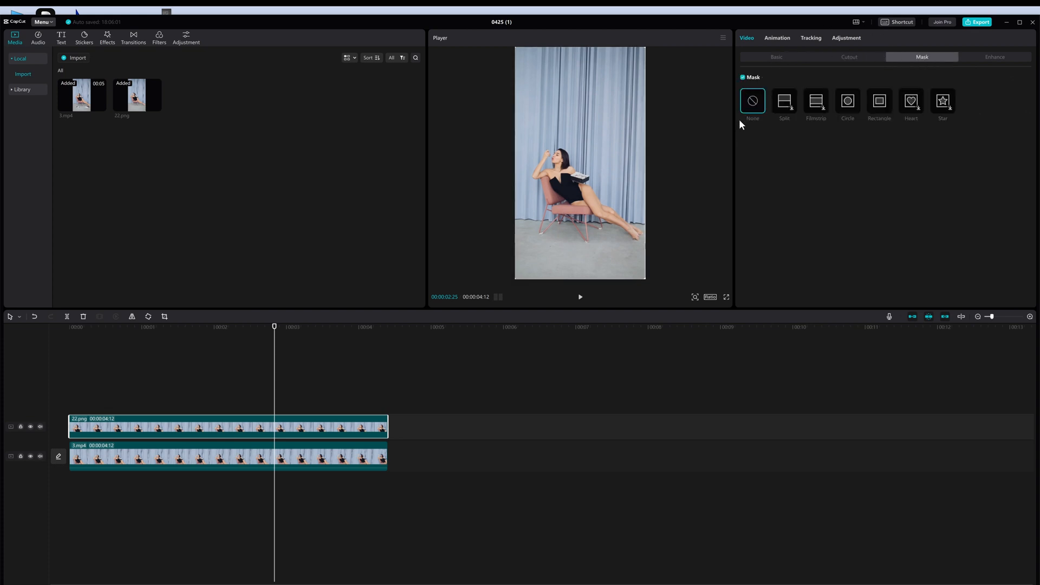
click(879, 101)
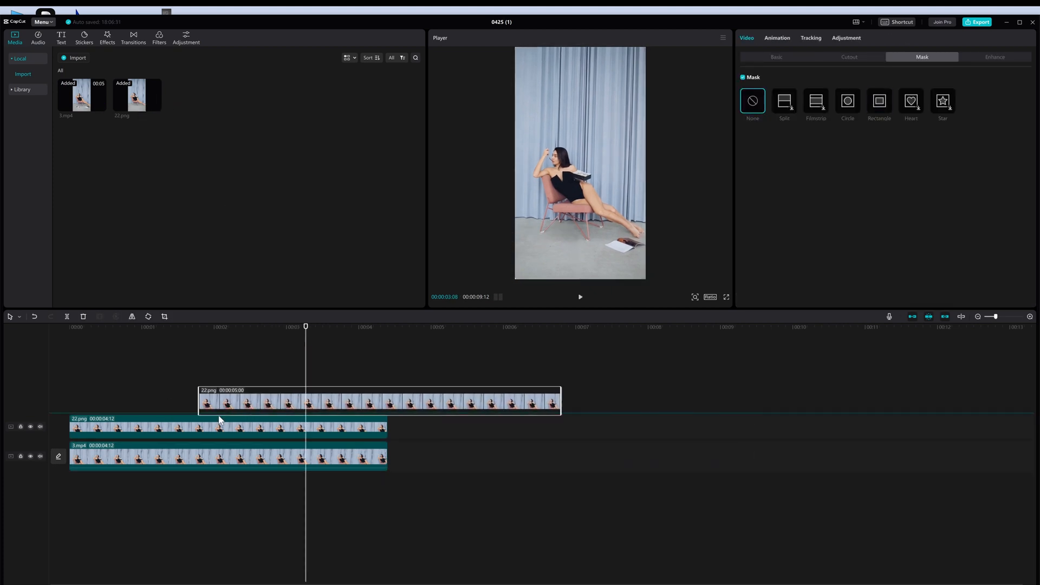
Step: Add the image copy on a top track and shrink a Rectangle mask over the floor magazine
click(879, 101)
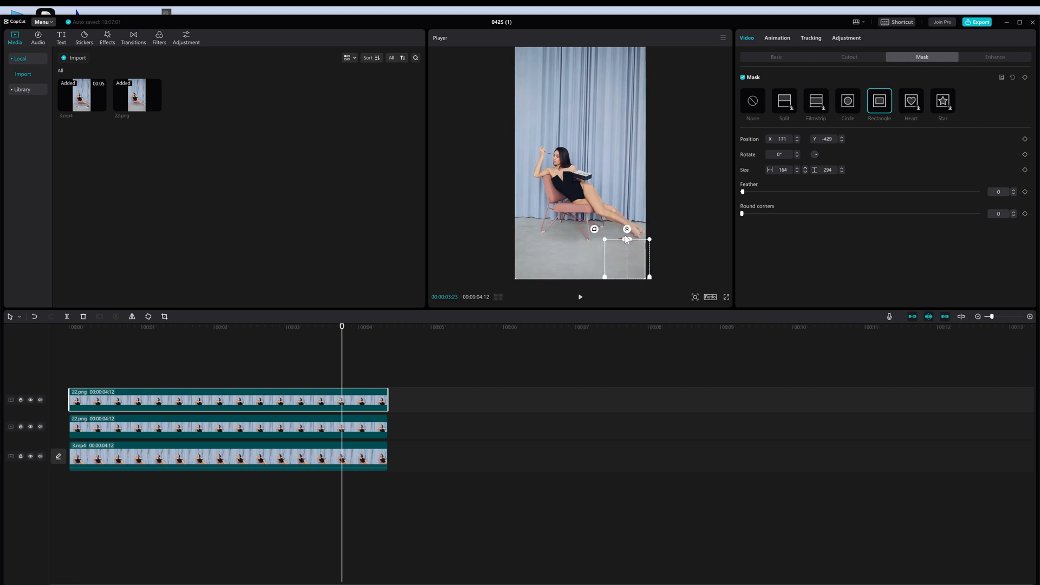
drag(649, 238, 634, 268)
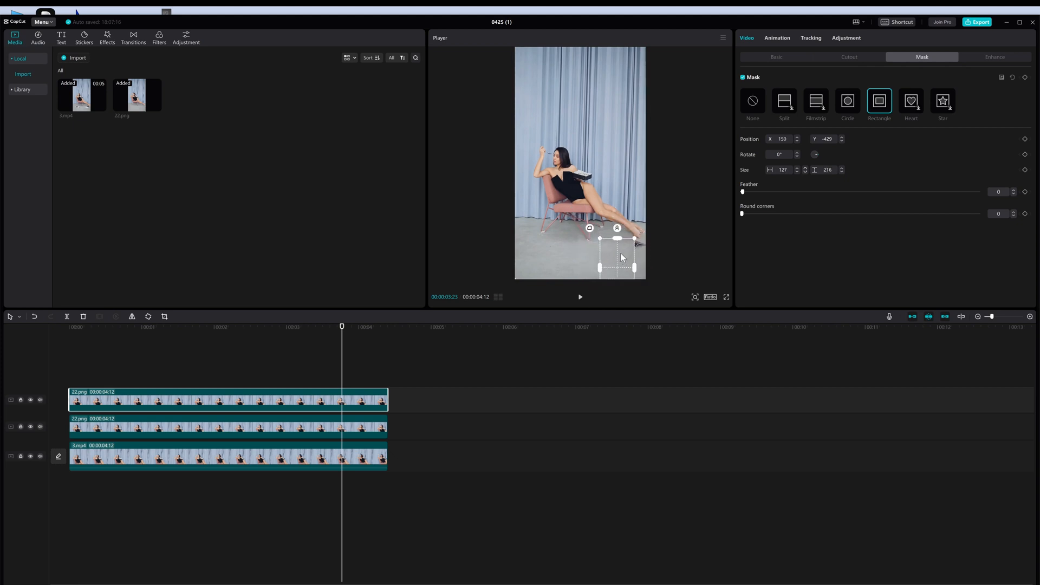
click(356, 412)
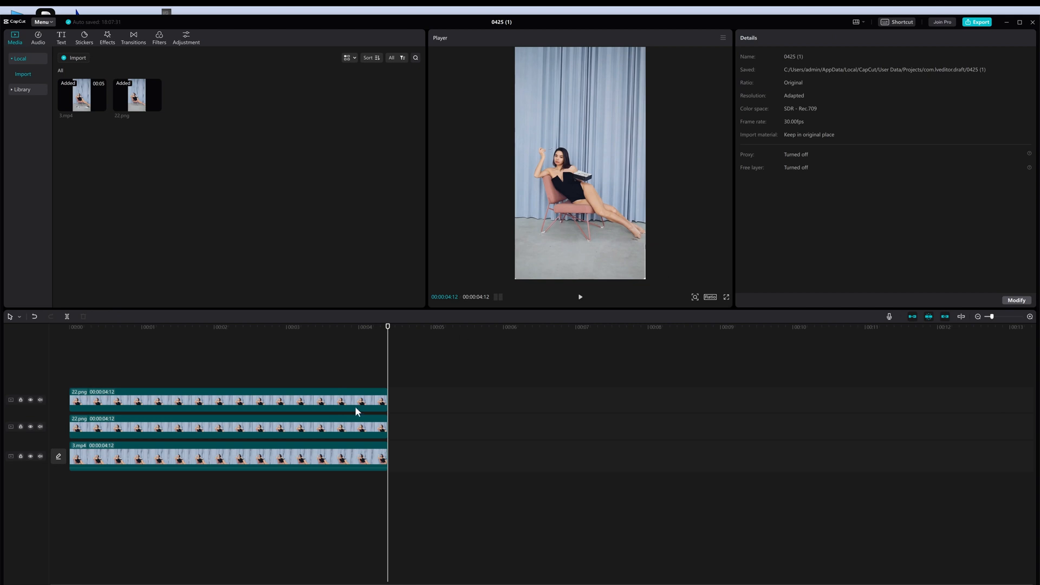
click(199, 400)
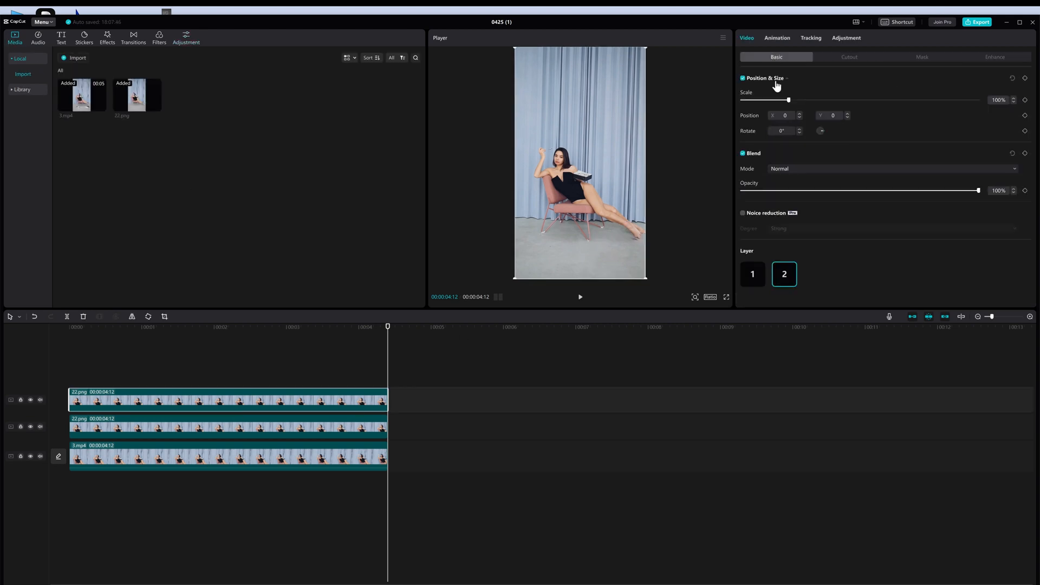
drag(788, 100, 793, 99)
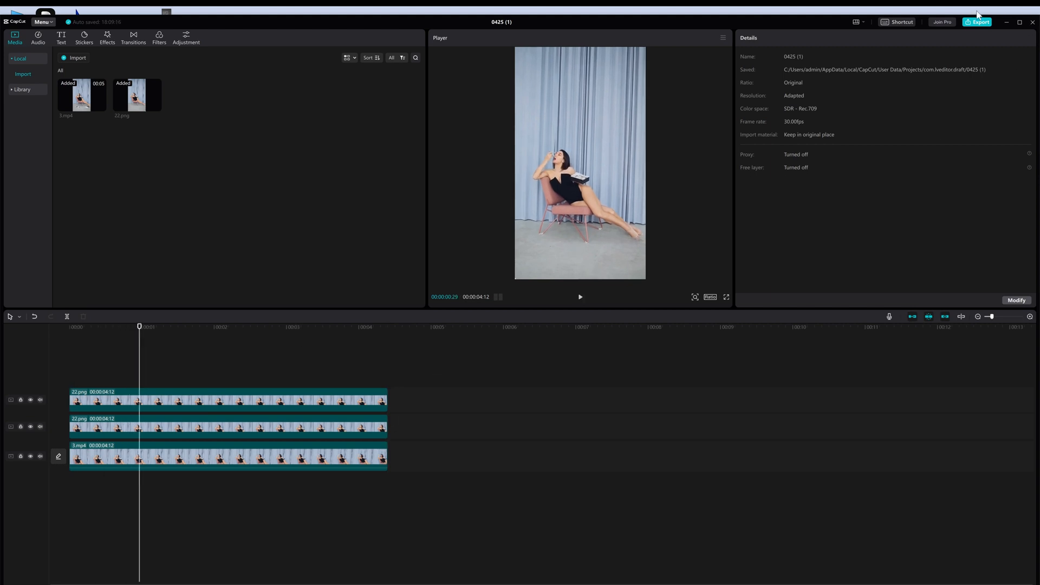
Step: Export the finished video to a local mp4 file
click(976, 22)
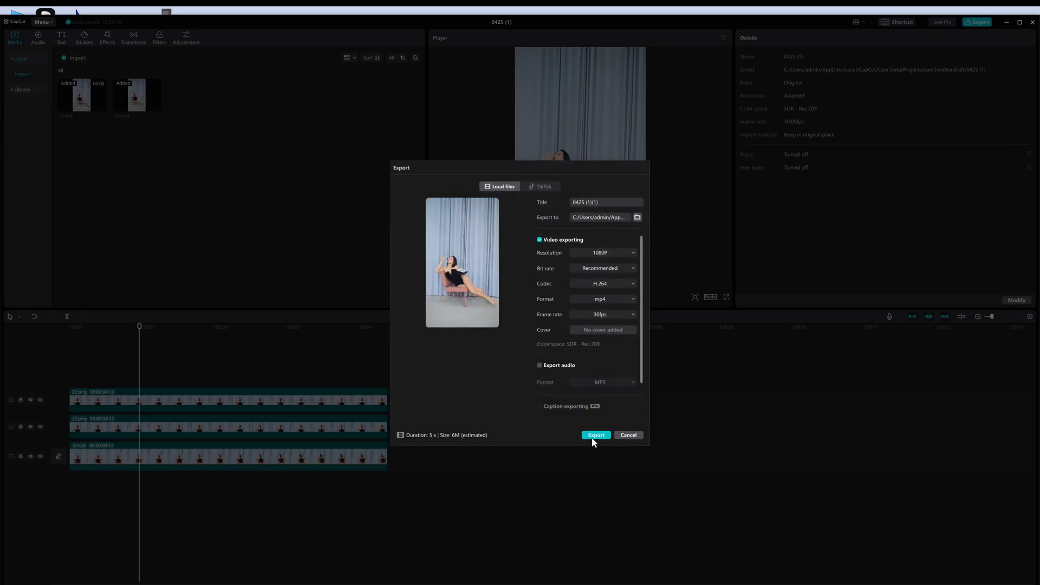
click(596, 436)
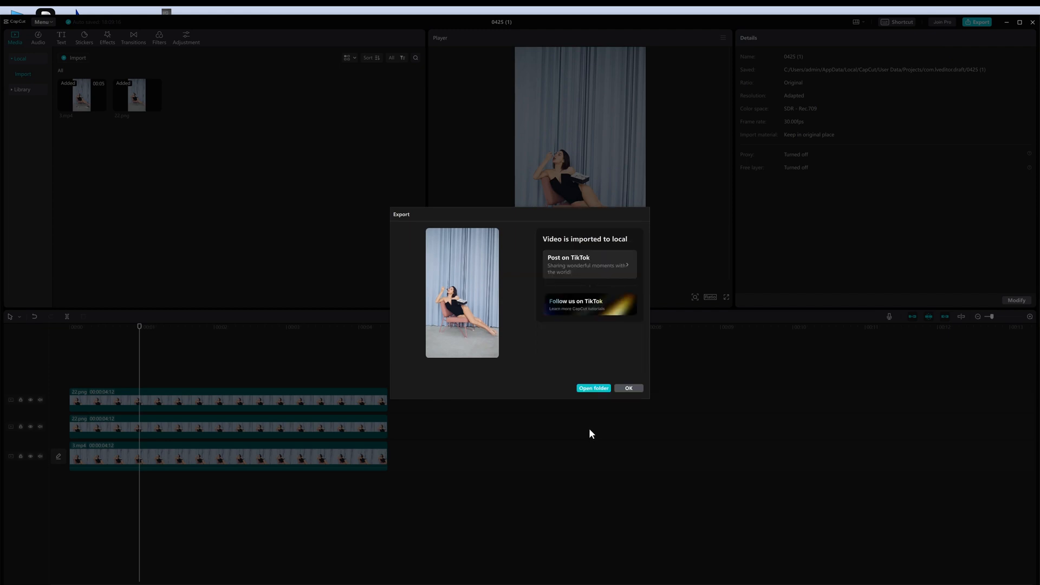